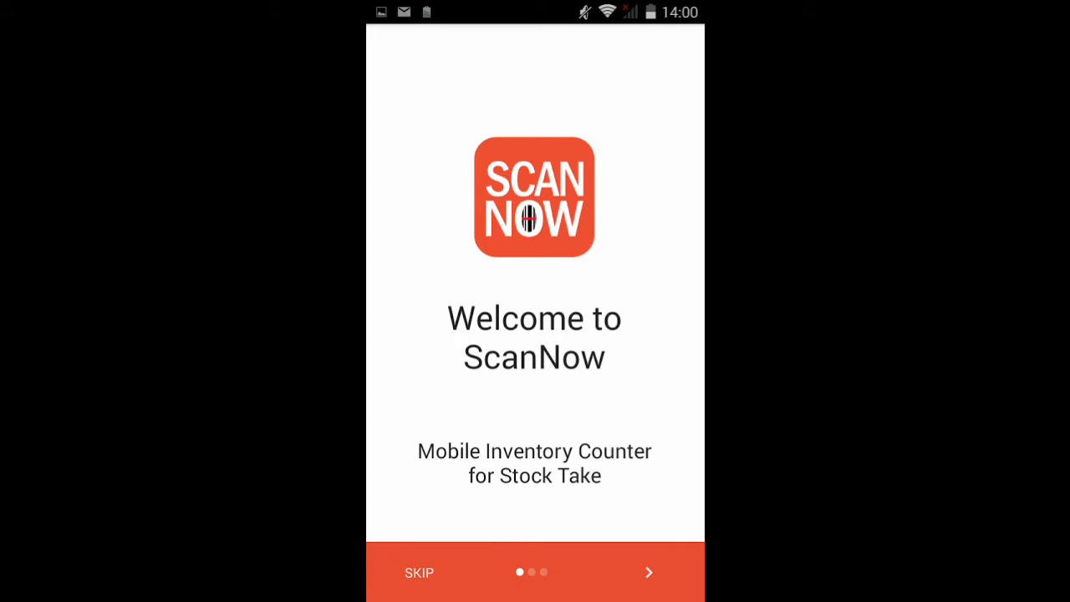
Advance from the welcome screen to the scanning method choice with RS30 CIPHERLAB selected
{"action": "left_click", "coordinate": [649, 572]}
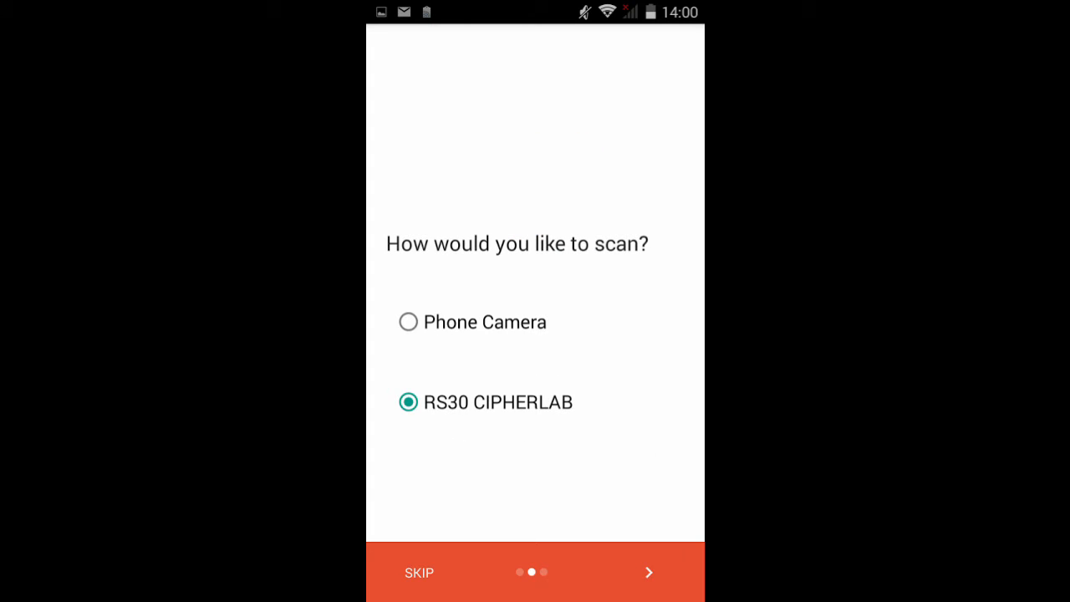
Continue to the final setup page offering ACE Retail 3000, text file import or just scanning
{"action": "left_click", "coordinate": [649, 572]}
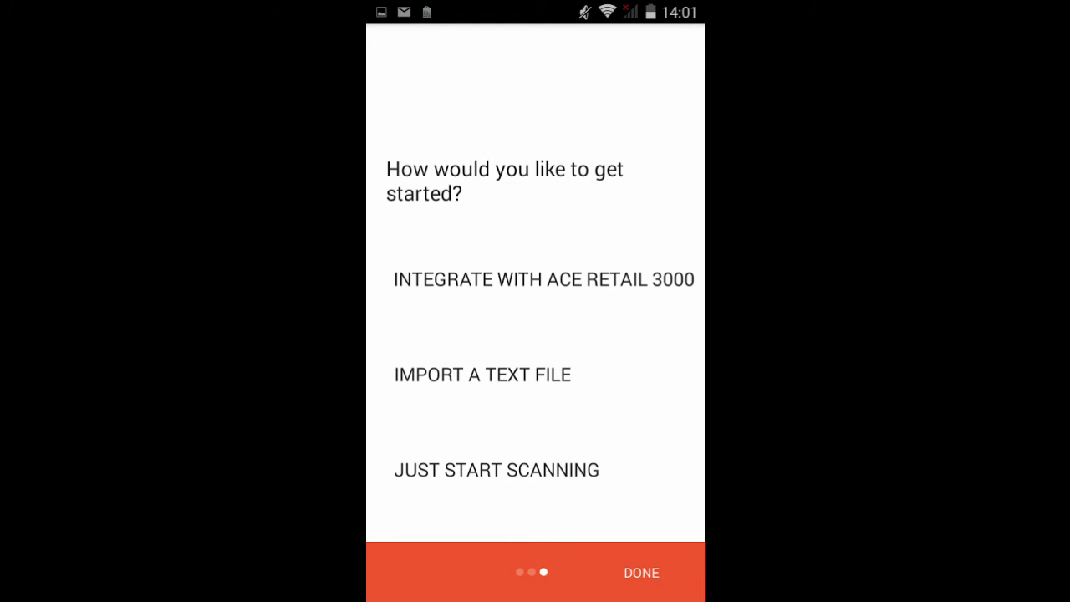
Finish setup with DONE and reach the Import page from the main menu
{"action": "left_click", "coordinate": [641, 572]}
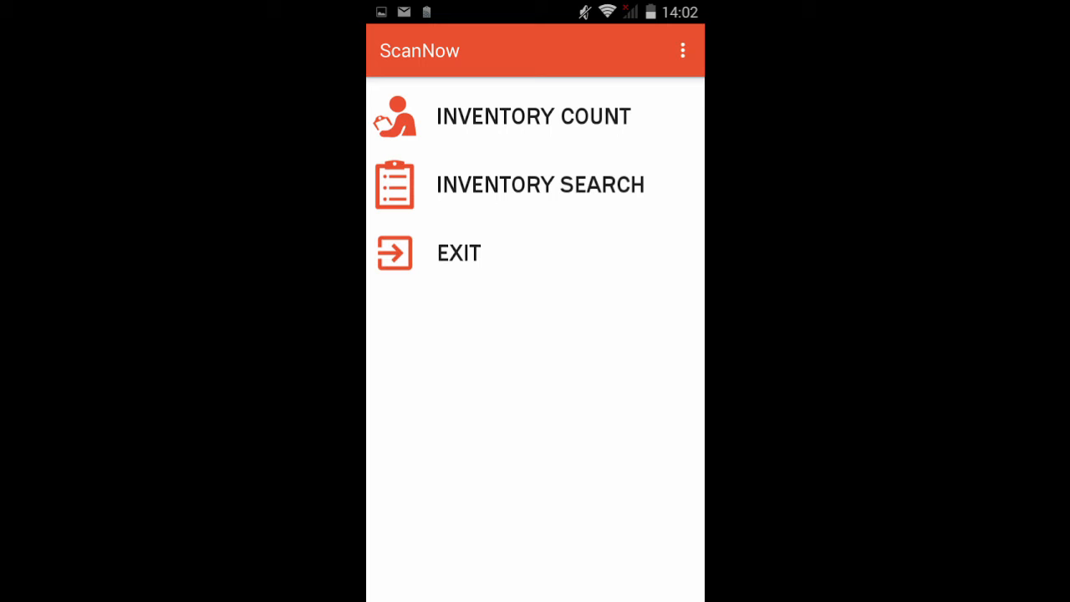
{"action": "left_click", "coordinate": [682, 50]}
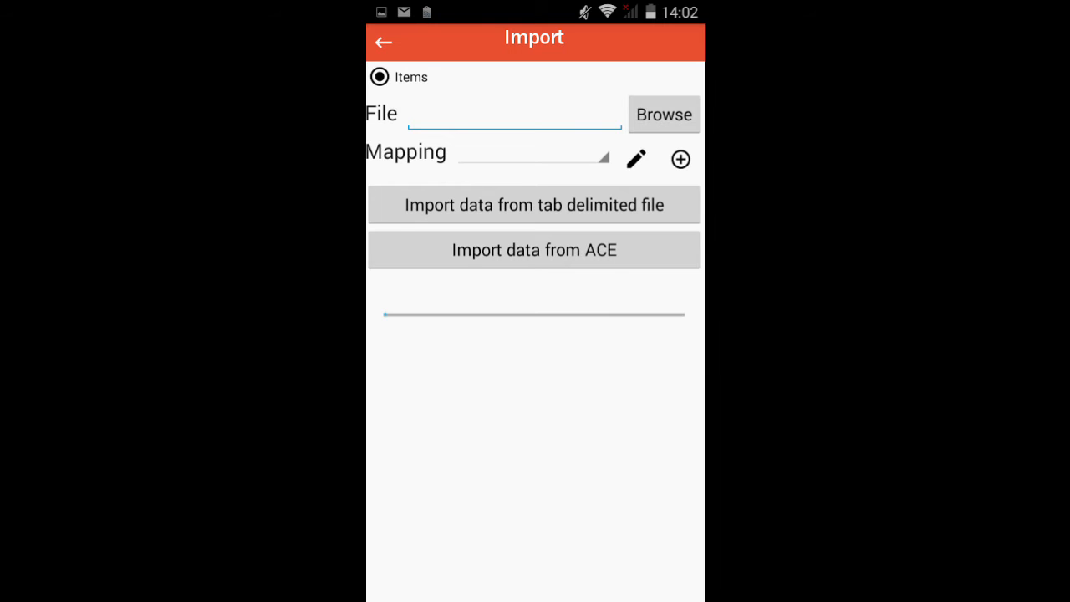
Create a new Mapping Items form with SKU, Barcode and Price fields empty
{"action": "left_click", "coordinate": [680, 159]}
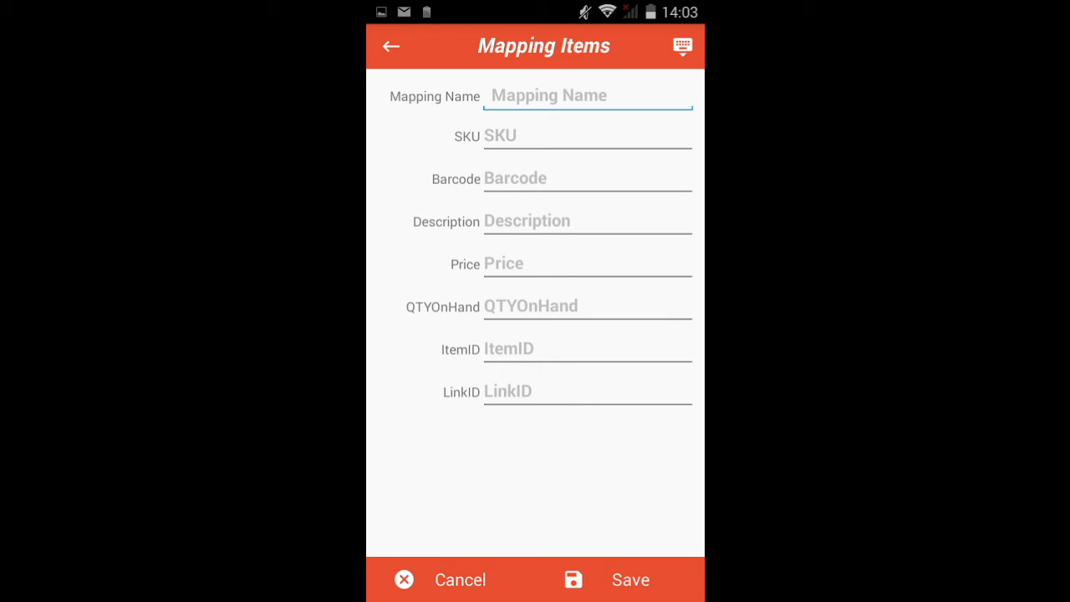
Cancel the empty Mapping Items form and return to the Import page
{"action": "left_click", "coordinate": [588, 135]}
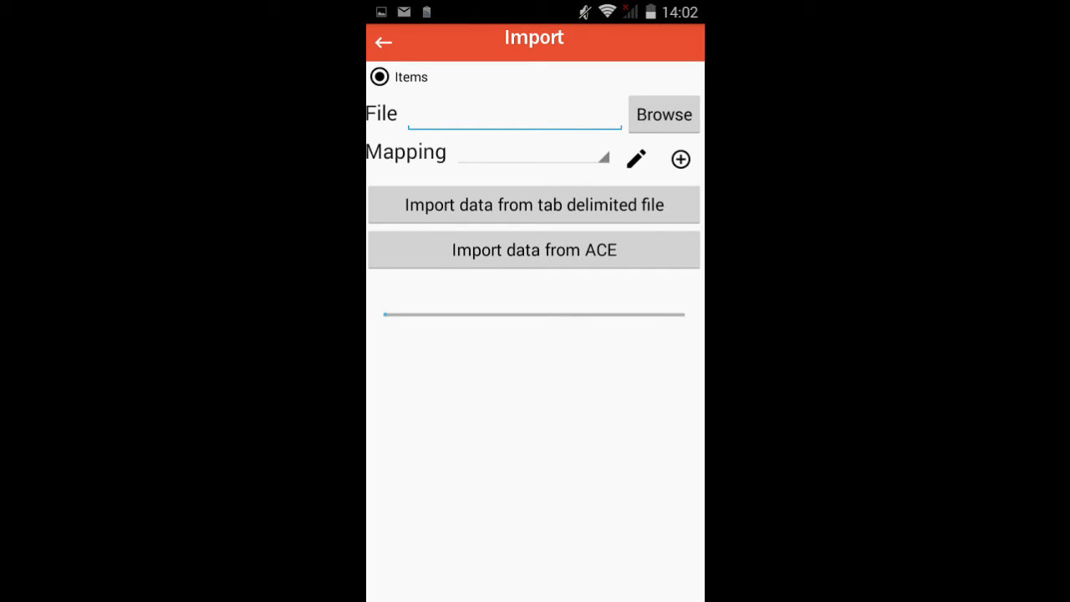
Import the tab-delimited inventory file, listing 1,664 items with prices and zero counts
{"action": "left_click", "coordinate": [383, 42]}
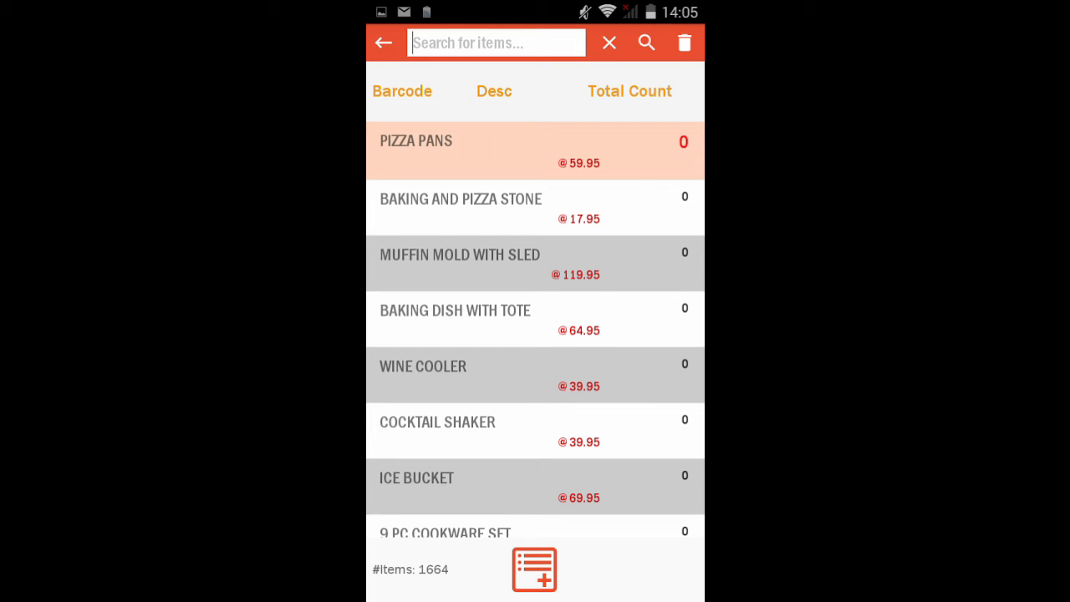
Return to the main menu and start an inventory count session dated Dec 13, 2016
{"action": "left_click", "coordinate": [383, 44]}
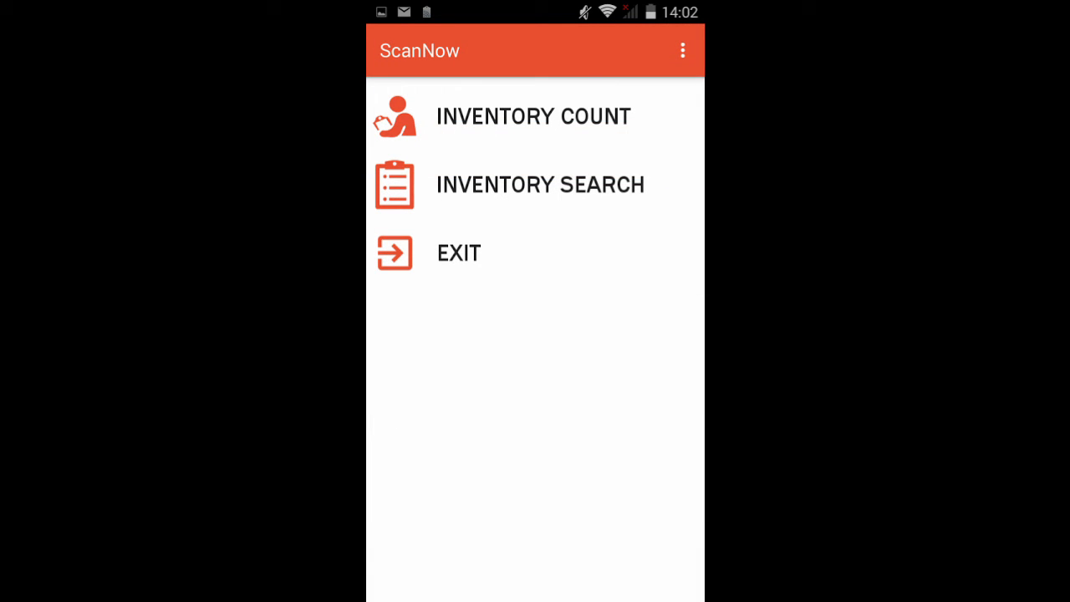
{"action": "left_click", "coordinate": [533, 117]}
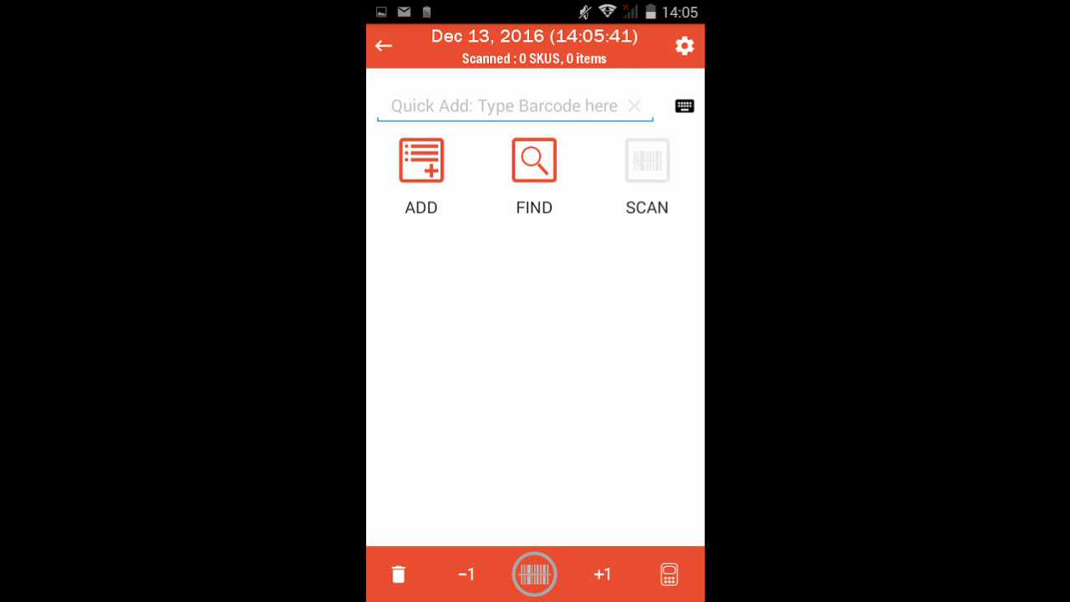
Quick-add barcode 384538 so the session shows 1 SKU and 1 item
{"action": "left_click", "coordinate": [421, 161]}
{"action": "type", "text": "384538"}
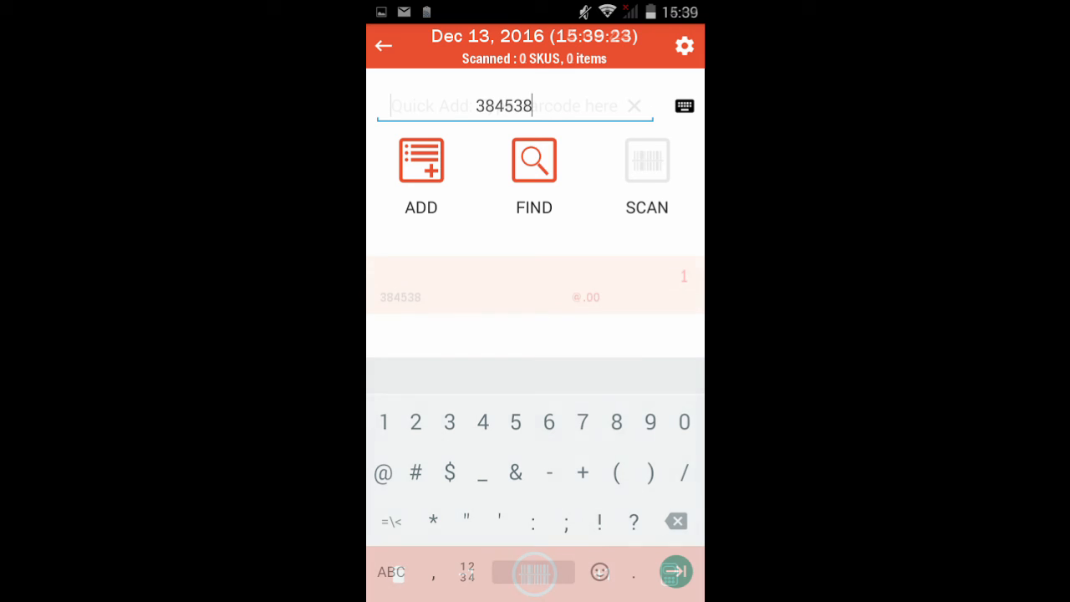
{"action": "key", "text": "enter"}
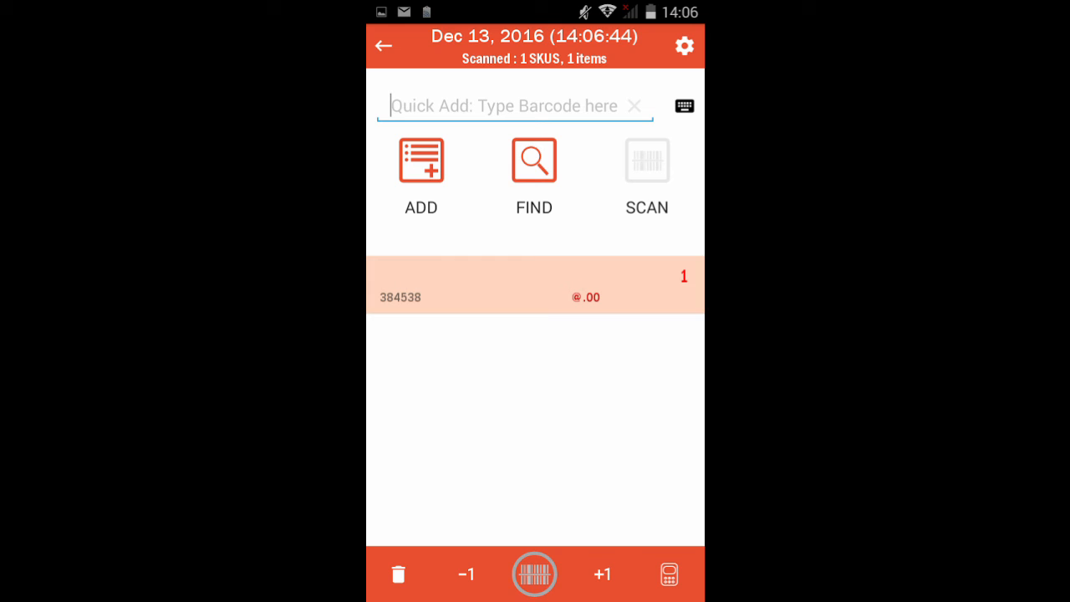
{"action": "left_click", "coordinate": [534, 161]}
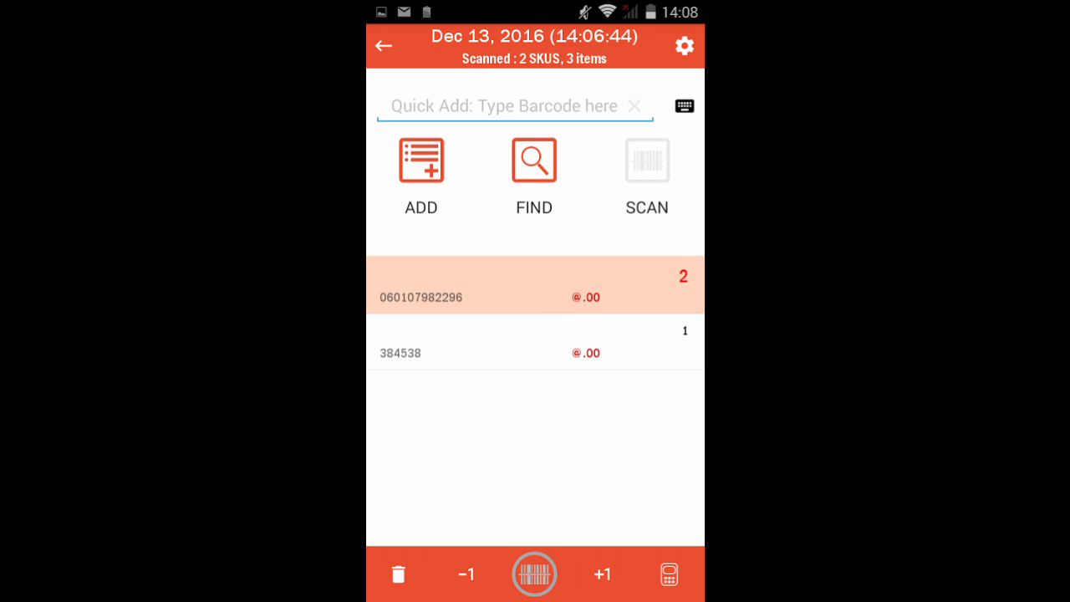
{"action": "left_click", "coordinate": [669, 575]}
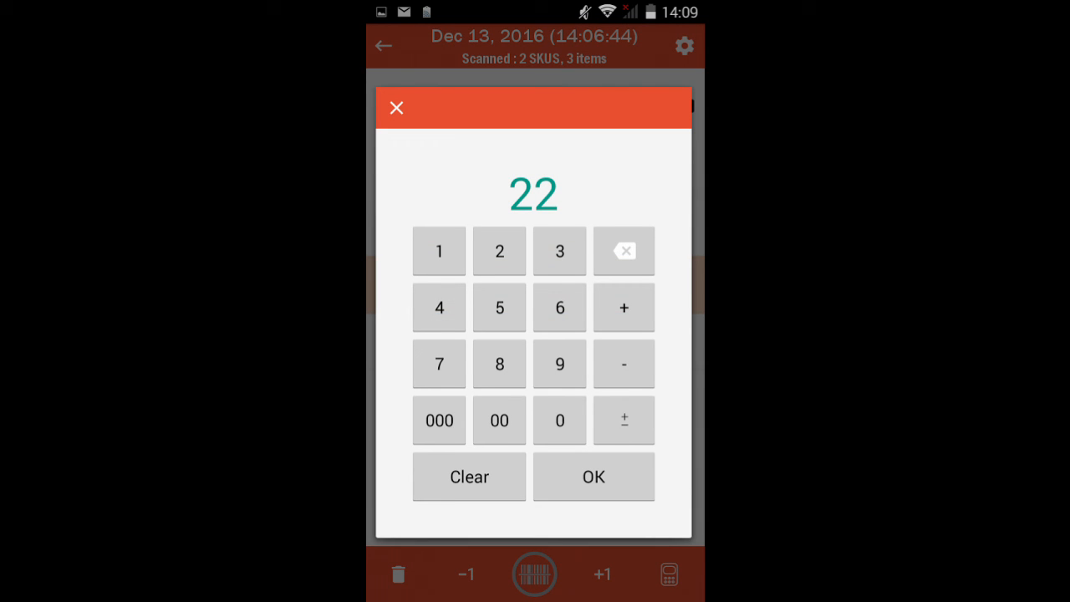